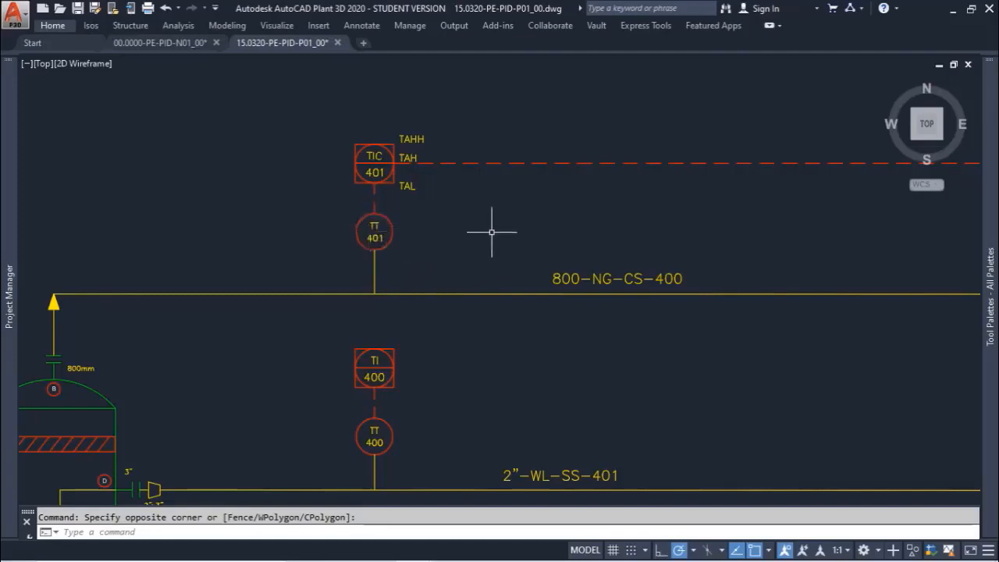
{"action": "mouse_move", "coordinate": [472, 242]}
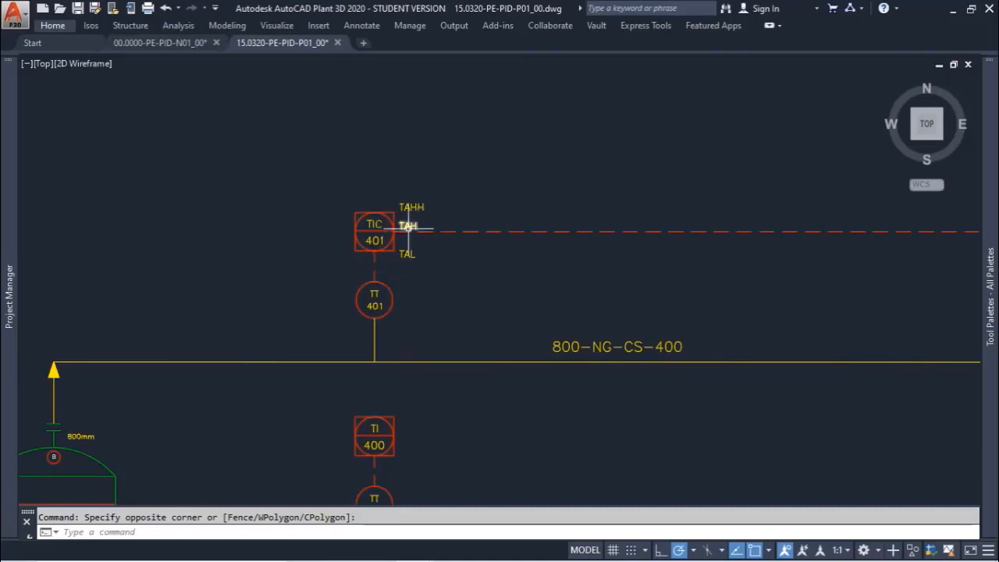
{"action": "mouse_move", "coordinate": [400, 248]}
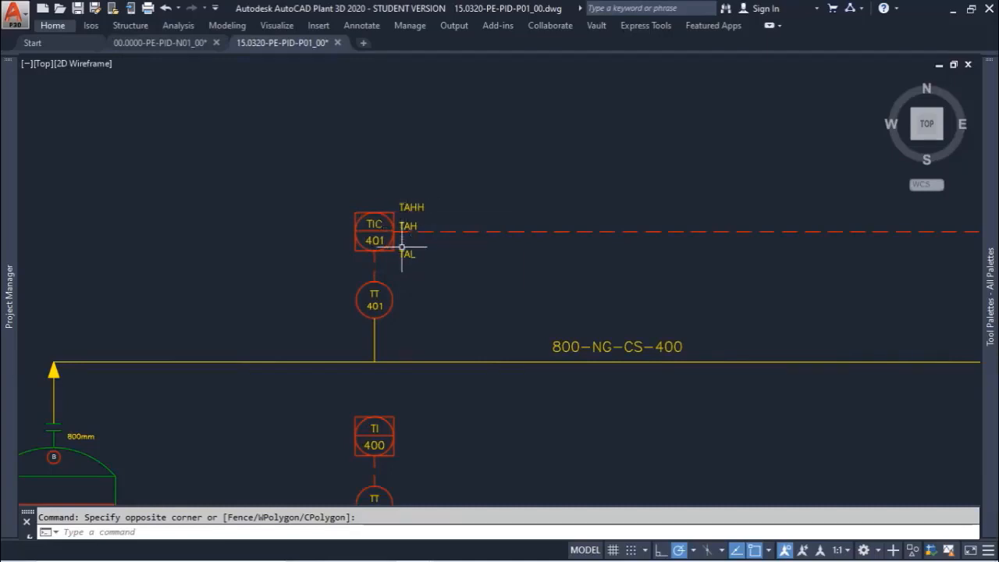
{"action": "mouse_move", "coordinate": [453, 259]}
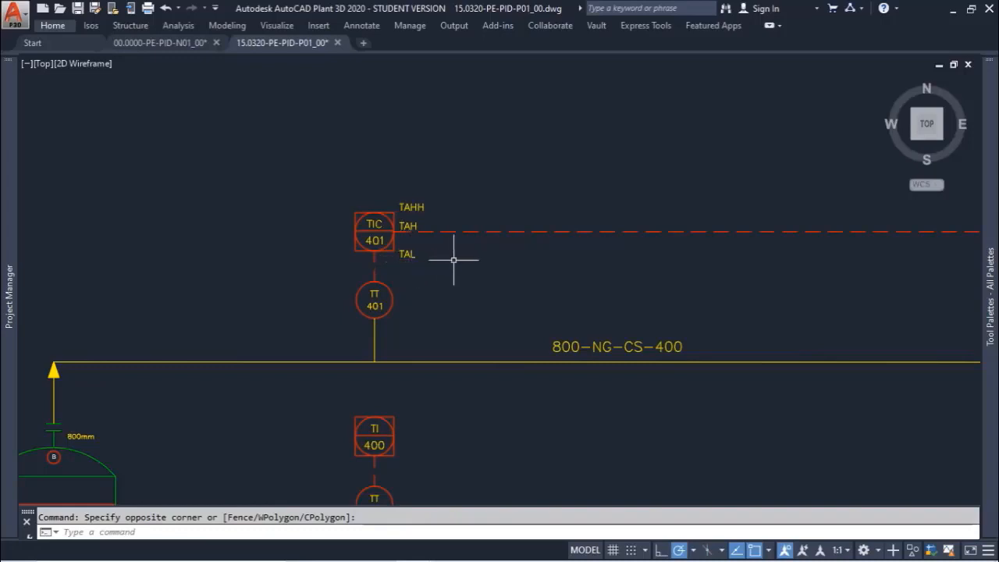
{"action": "mouse_move", "coordinate": [473, 258]}
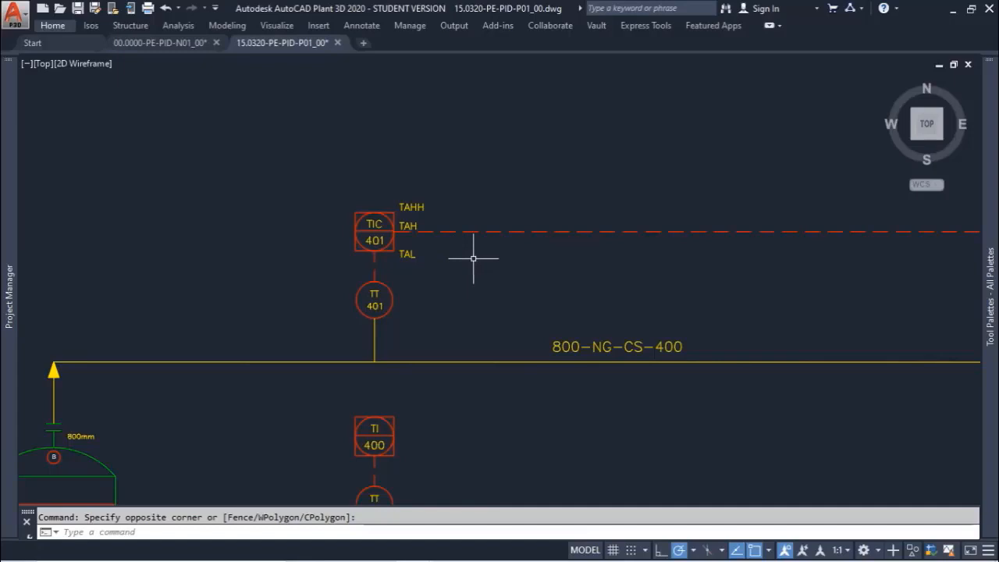
{"action": "mouse_move", "coordinate": [426, 253]}
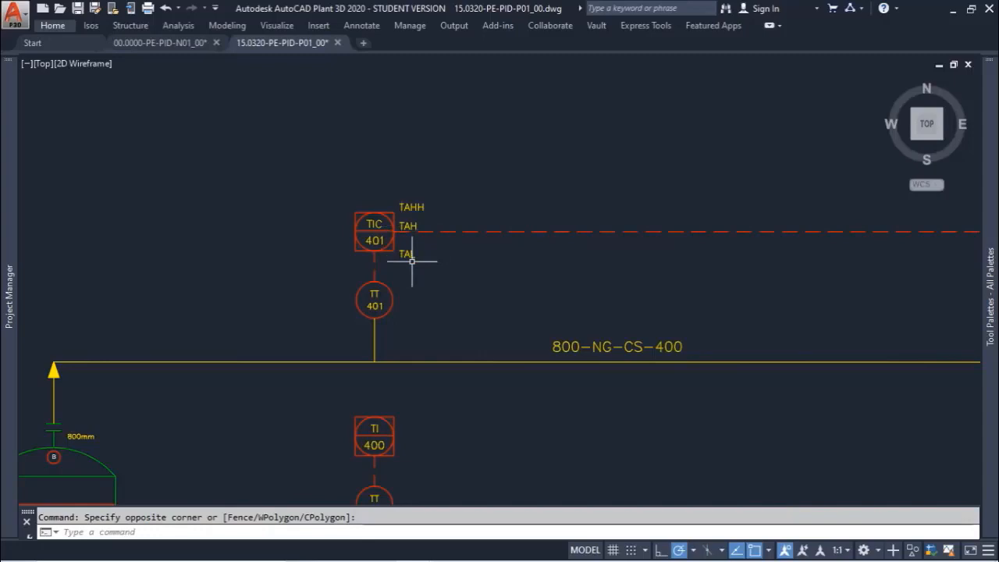
{"action": "mouse_move", "coordinate": [430, 209]}
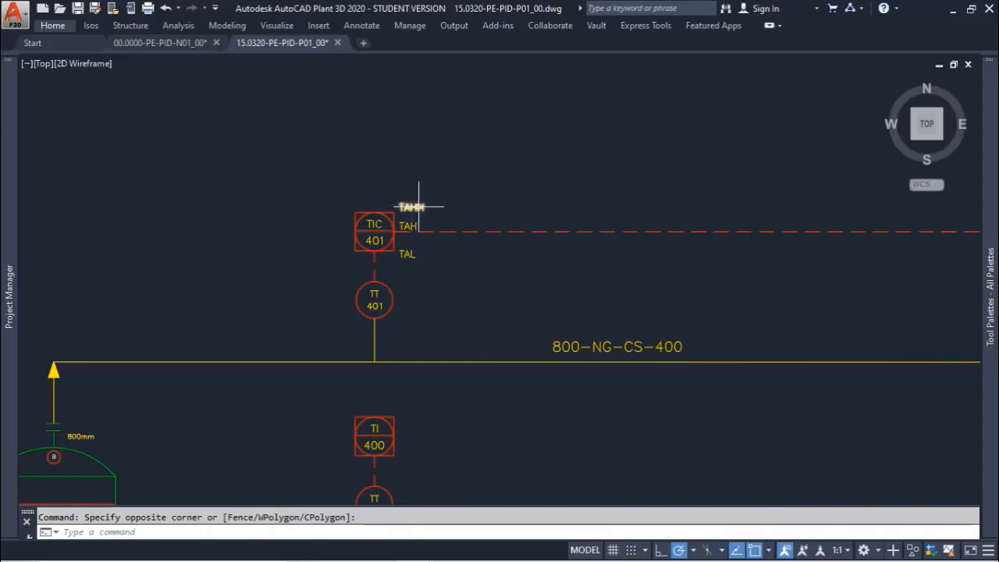
{"action": "mouse_move", "coordinate": [430, 205]}
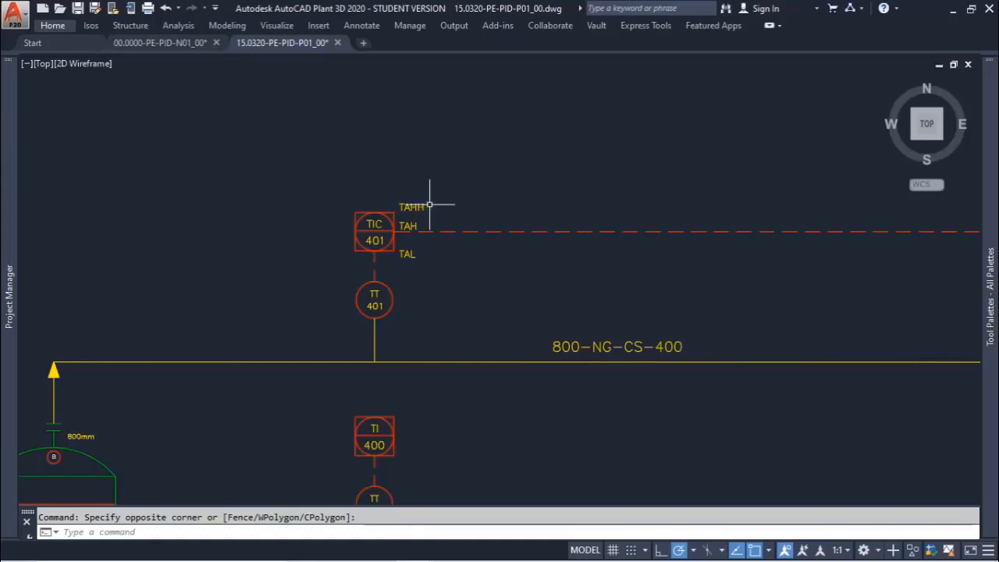
{"action": "mouse_move", "coordinate": [429, 280]}
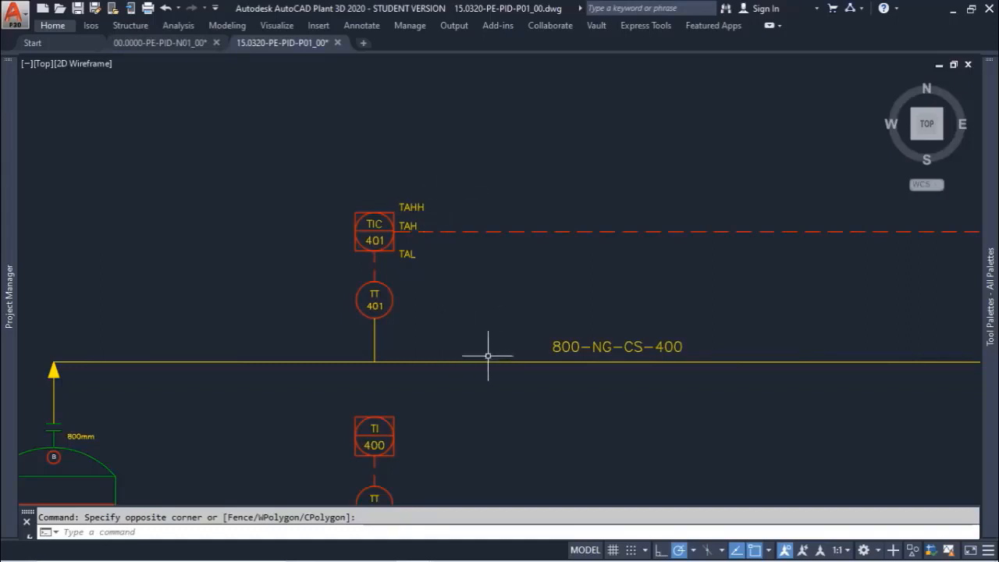
{"action": "mouse_move", "coordinate": [497, 323]}
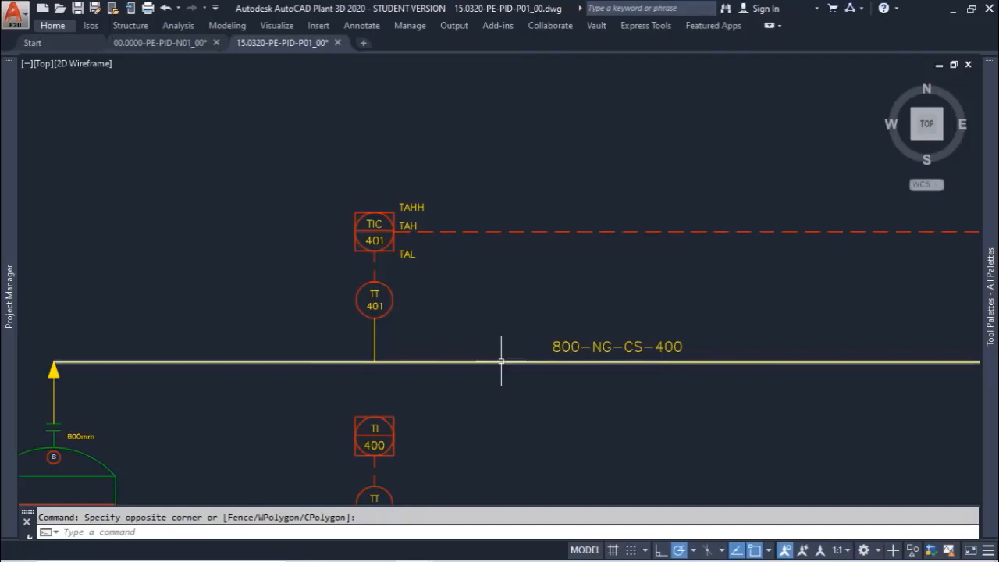
{"action": "mouse_move", "coordinate": [500, 360]}
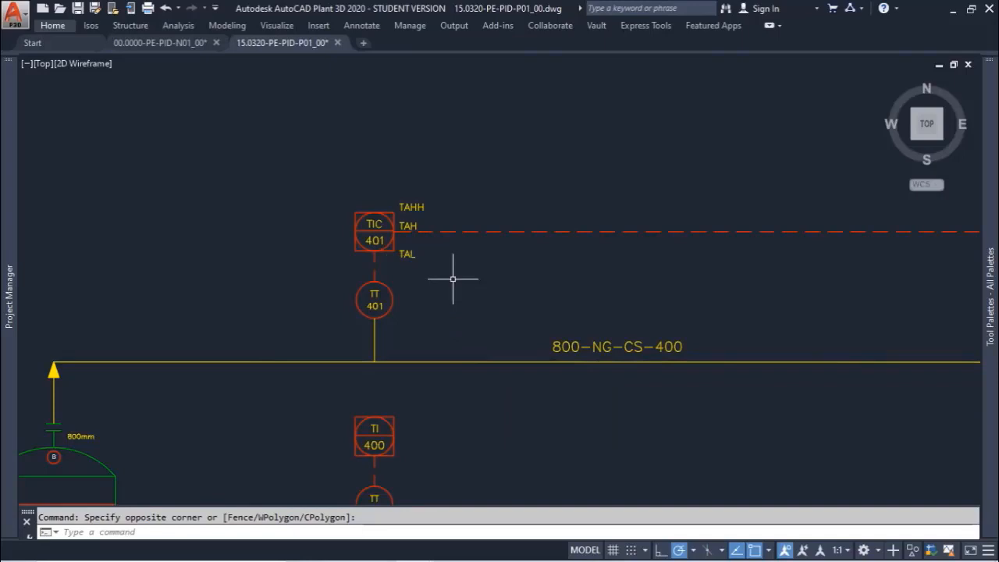
{"action": "mouse_move", "coordinate": [390, 259]}
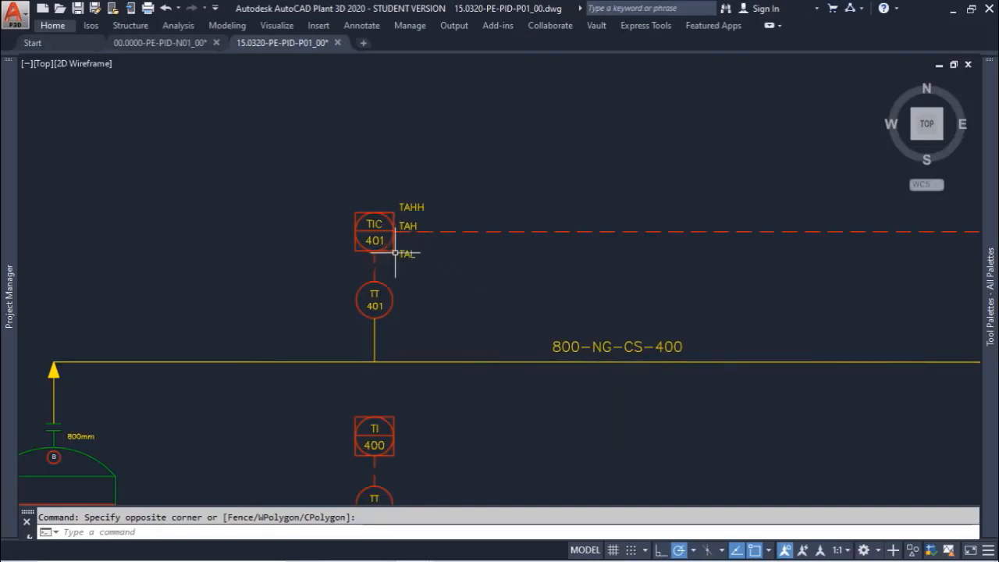
{"action": "mouse_move", "coordinate": [440, 268]}
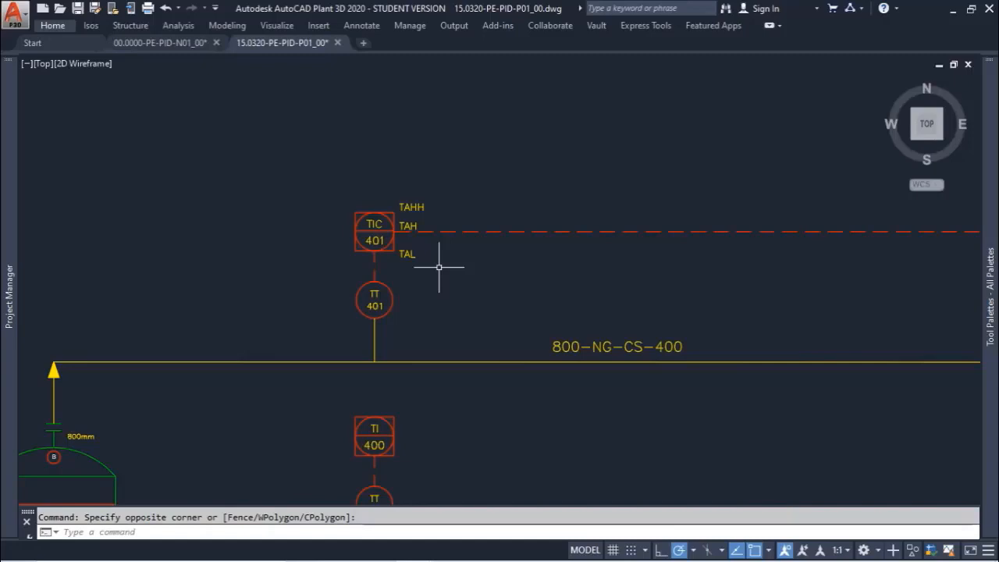
{"action": "mouse_move", "coordinate": [452, 215]}
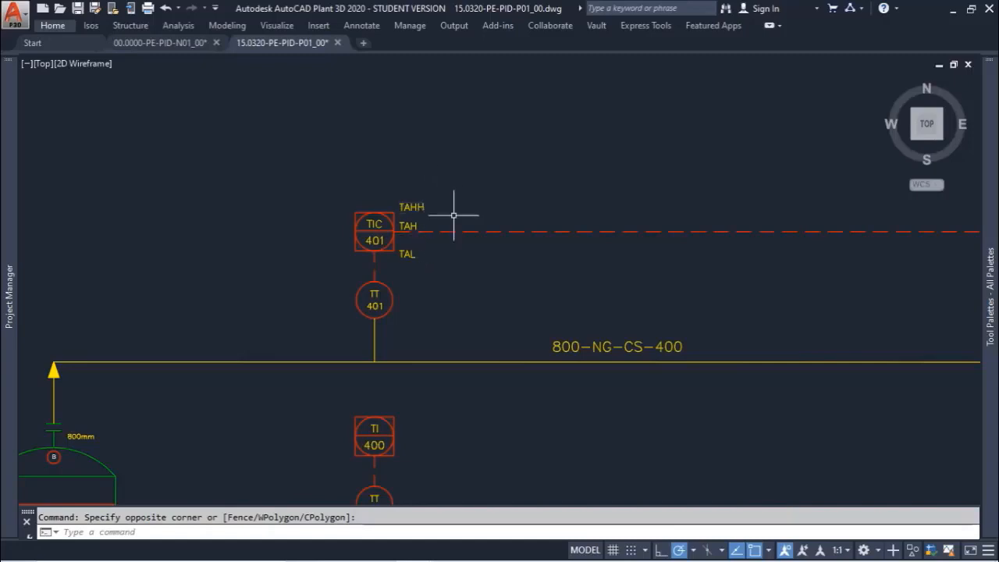
{"action": "mouse_move", "coordinate": [466, 199]}
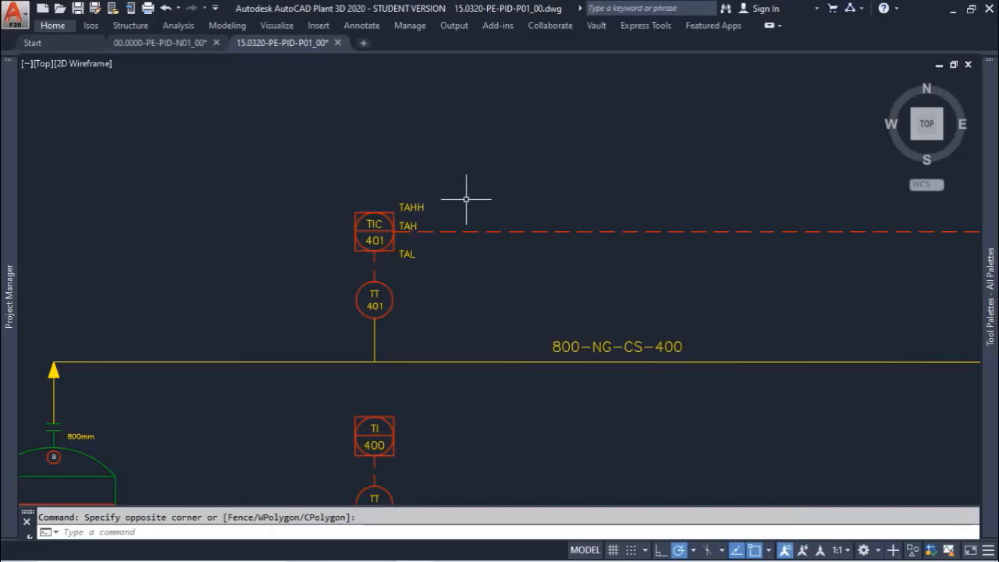